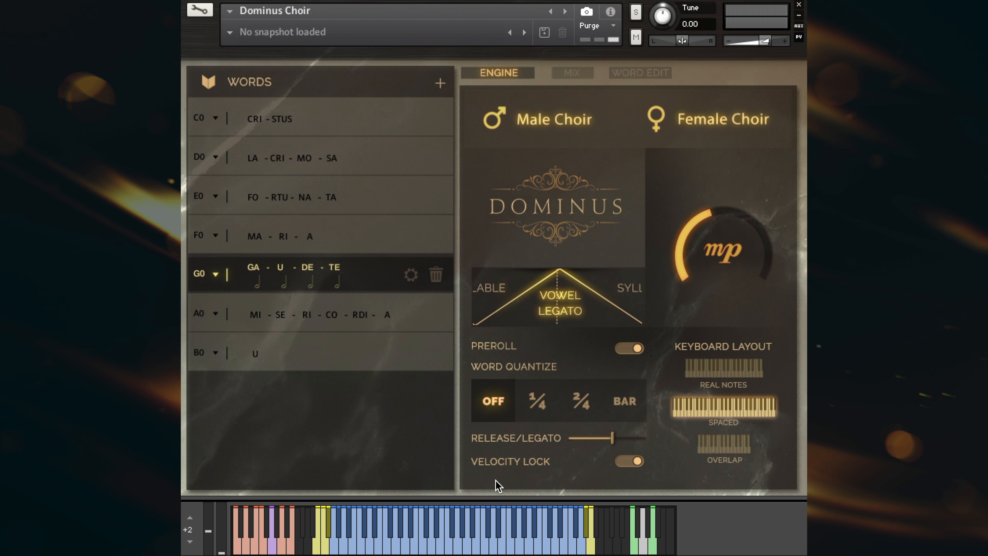
{"action": "mouse_move", "coordinate": [586, 377]}
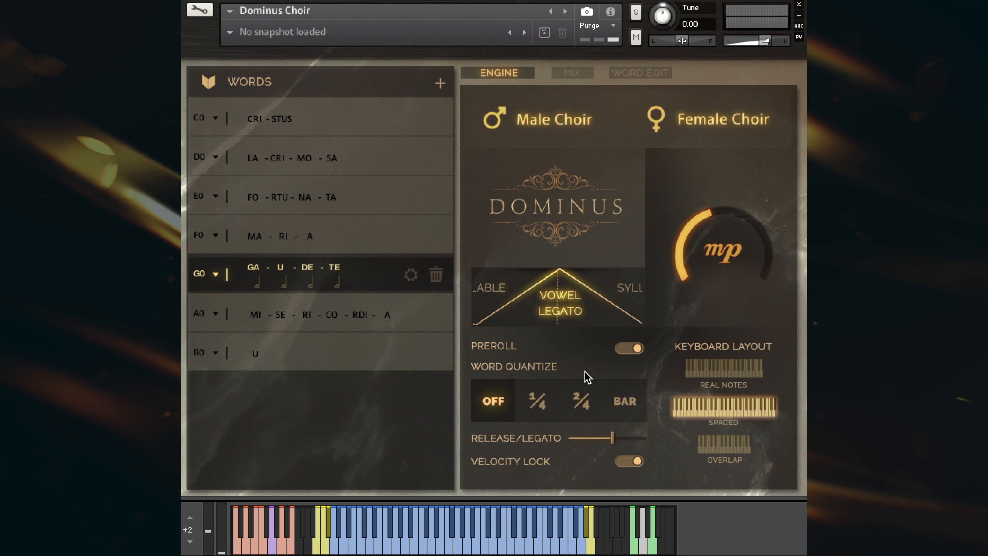
Step: Switch the Dominus Choir keyboard layout from Spaced to Overlap
{"action": "left_click", "coordinate": [723, 447]}
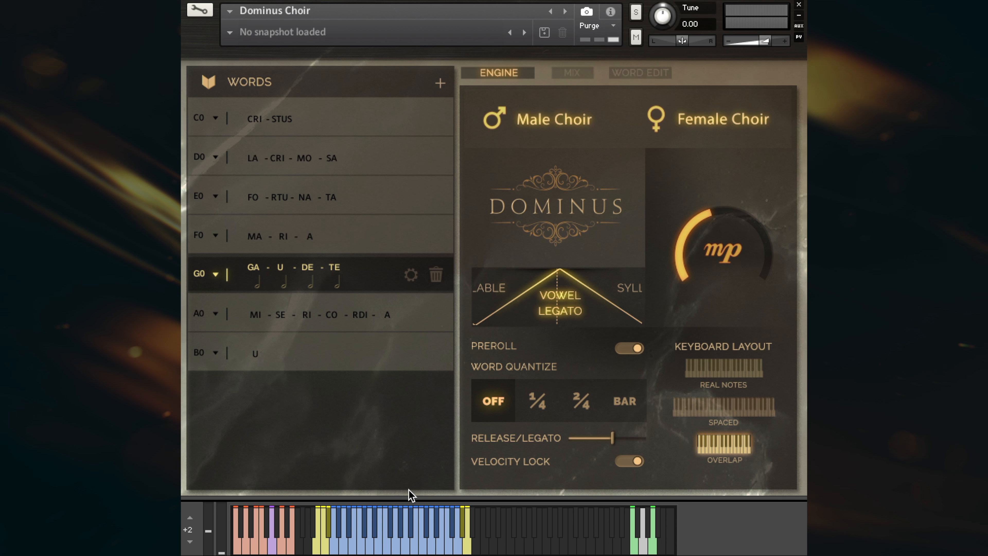
{"action": "mouse_move", "coordinate": [474, 533]}
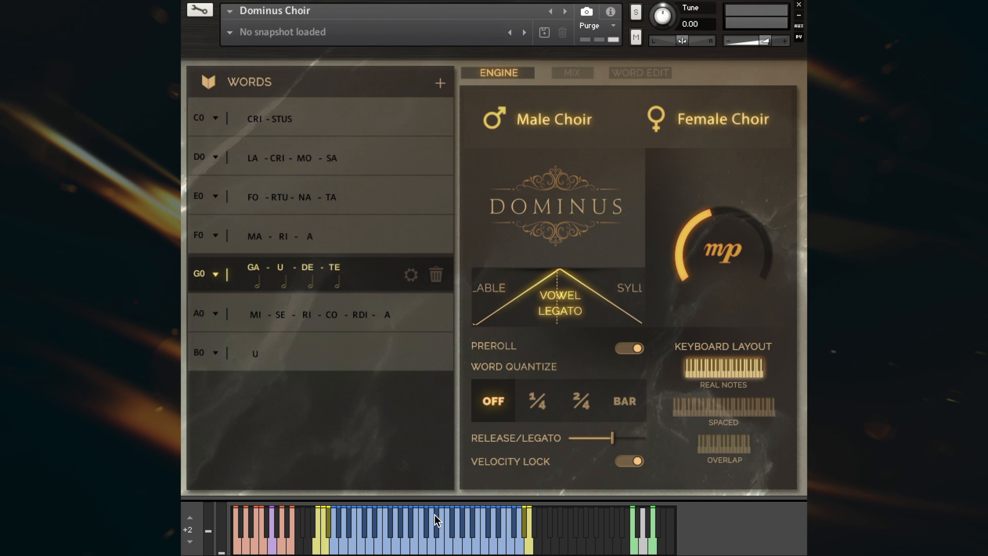
{"action": "mouse_move", "coordinate": [503, 382]}
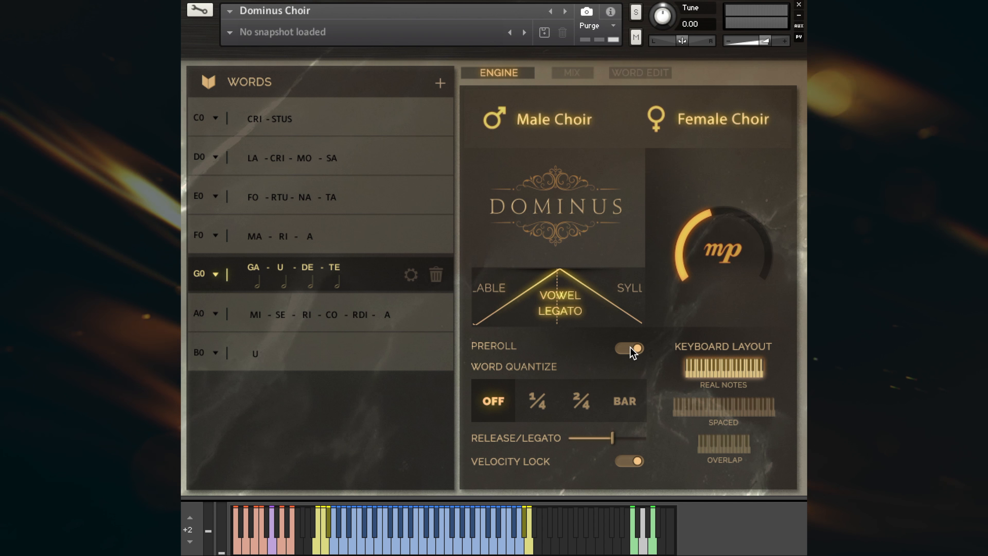
Step: Toggle the preroll setting on the Engine page
{"action": "left_click", "coordinate": [441, 82]}
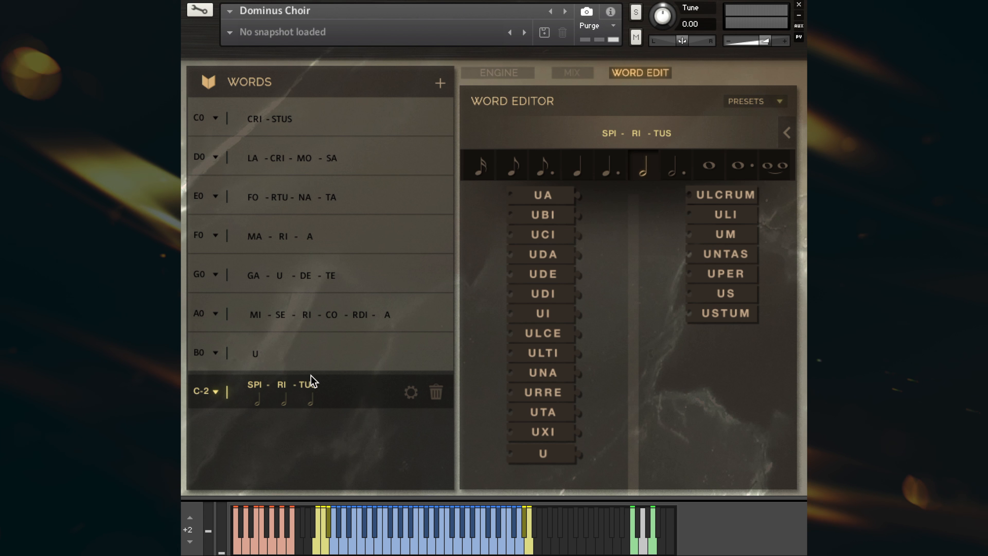
Step: Select the SPI-RI-TUS word and return to the engine settings page
{"action": "left_click", "coordinate": [257, 399]}
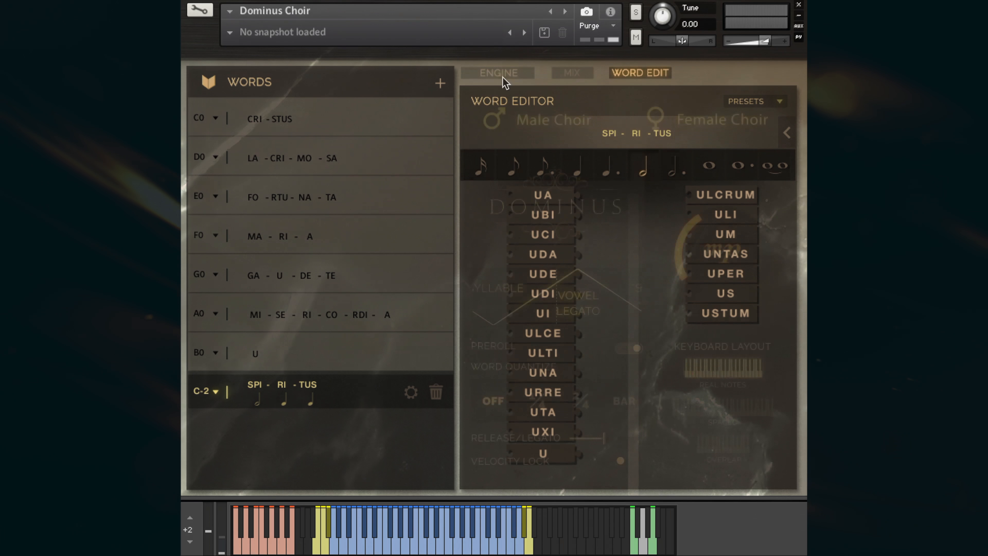
{"action": "left_click", "coordinate": [497, 73]}
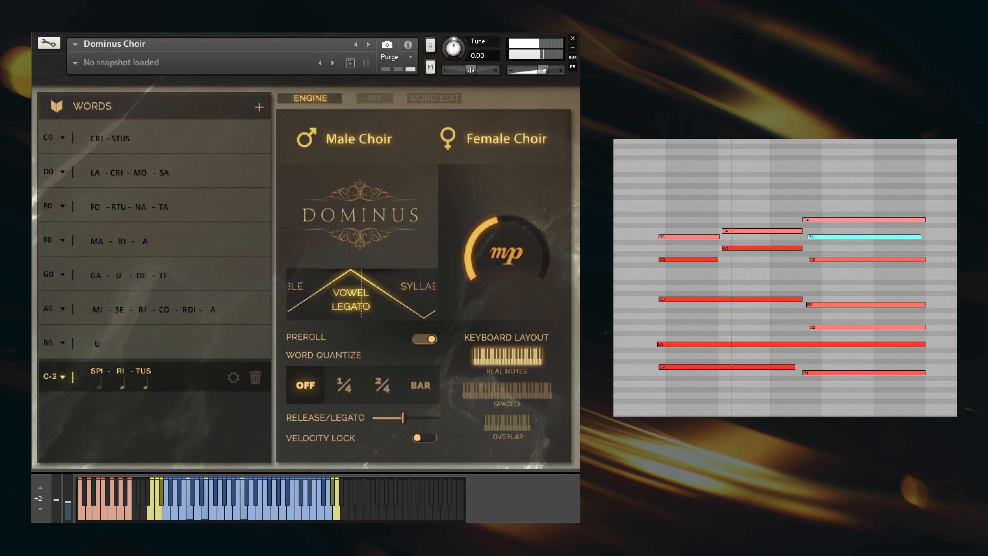
{"action": "left_click", "coordinate": [361, 295]}
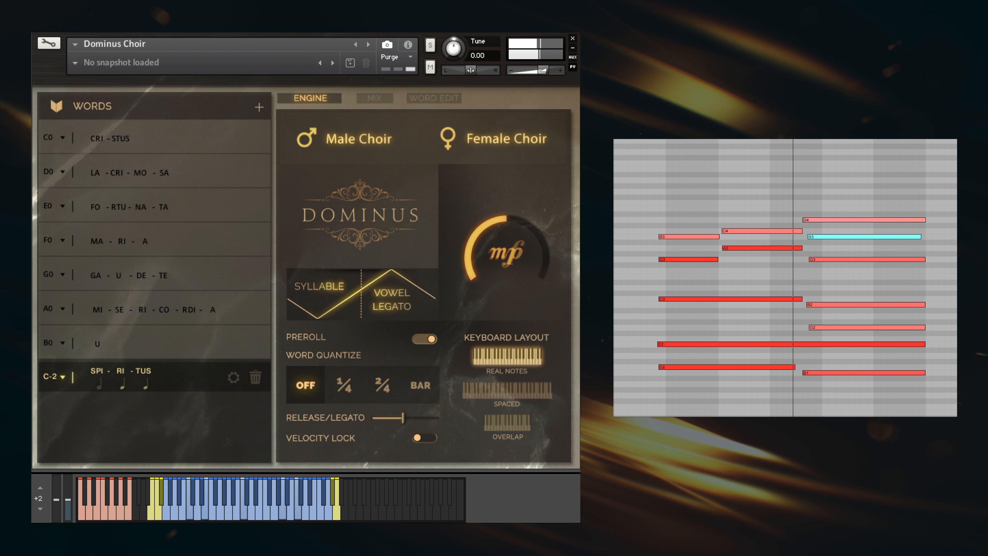
{"action": "left_click", "coordinate": [361, 293]}
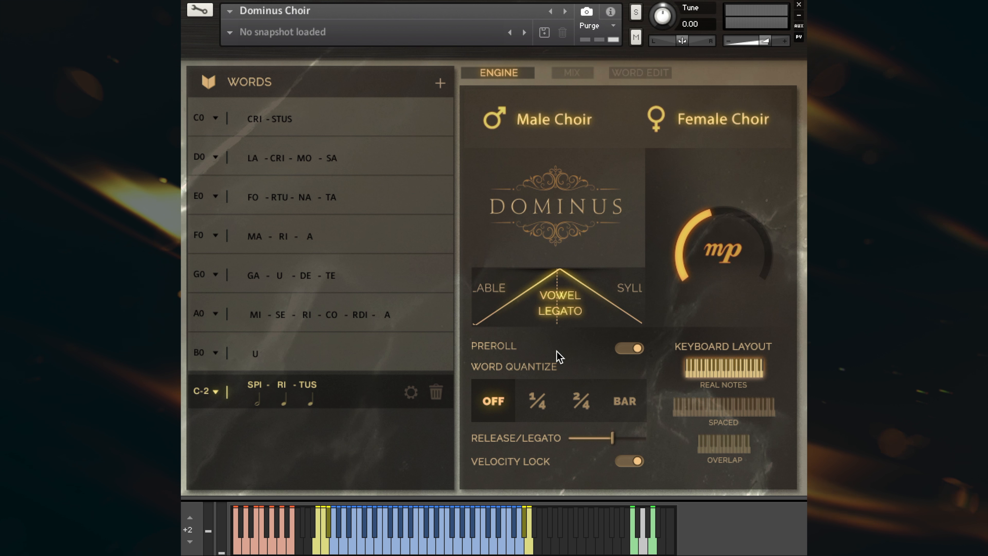
{"action": "mouse_move", "coordinate": [511, 490]}
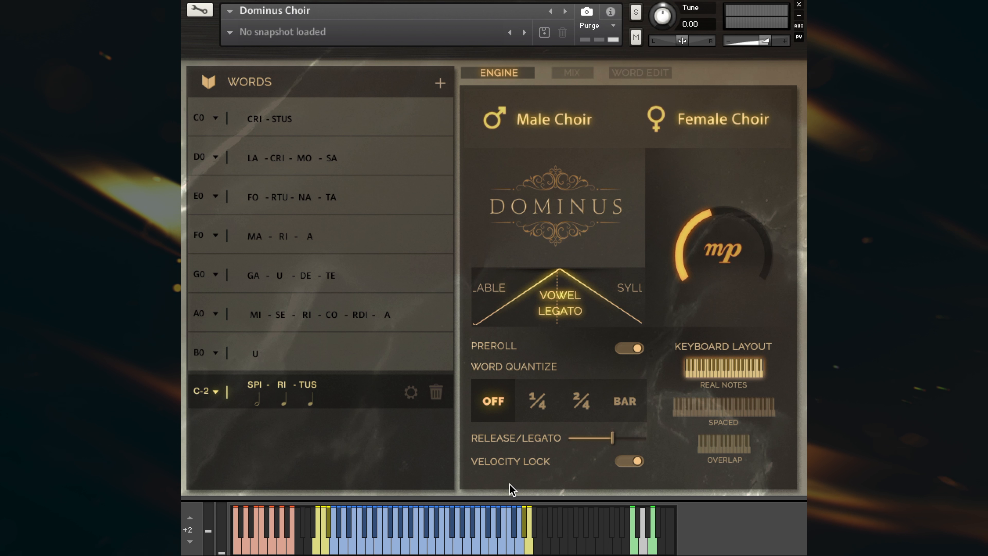
Step: Nudge the release/legato slider slightly lower, then fine-tune it
{"action": "left_click_drag", "start_coordinate": [615, 438], "coordinate": [605, 438]}
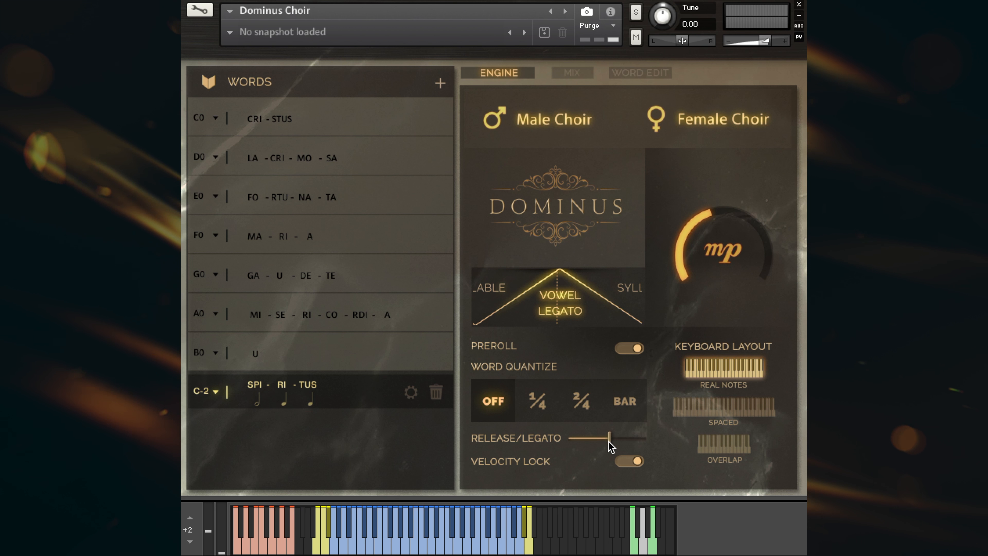
{"action": "left_click_drag", "start_coordinate": [608, 437], "coordinate": [618, 437]}
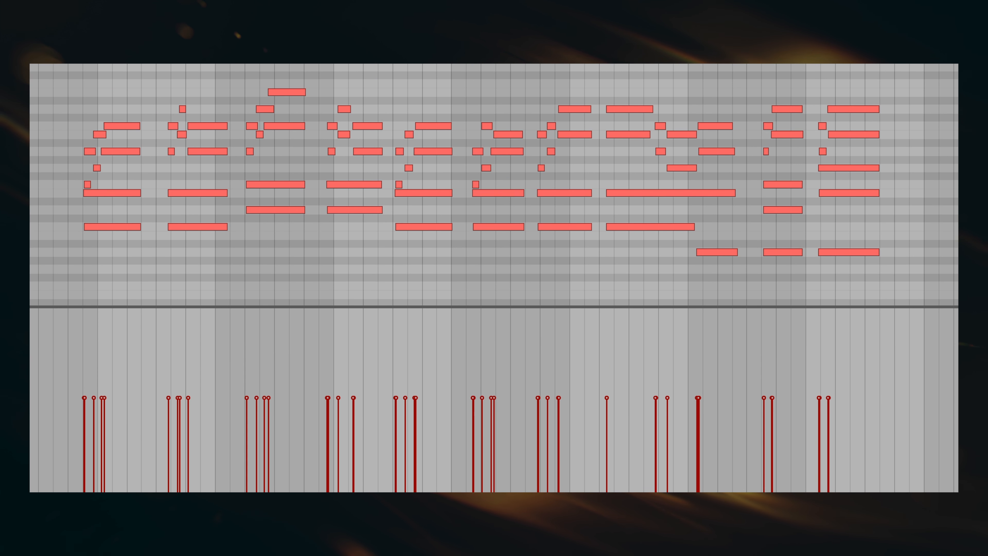
Step: Switch velocity lock off on the Engine page
{"action": "left_click", "coordinate": [602, 279]}
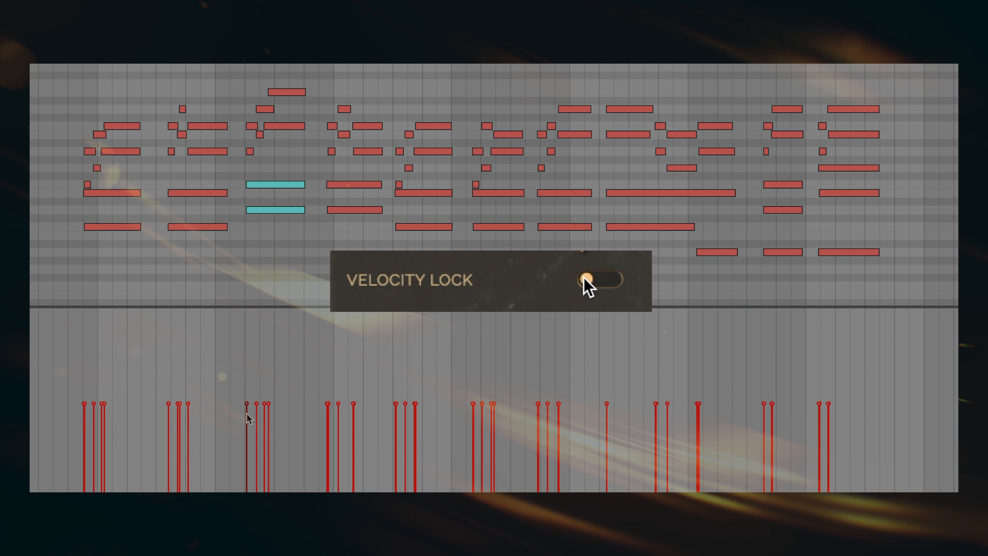
{"action": "left_click", "coordinate": [604, 279]}
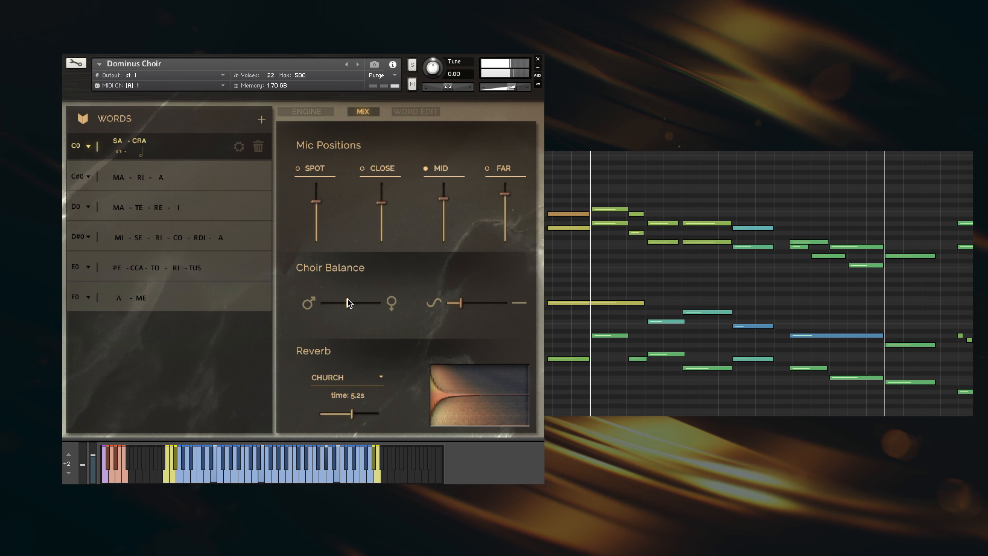
{"action": "left_click_drag", "start_coordinate": [353, 303], "coordinate": [344, 303]}
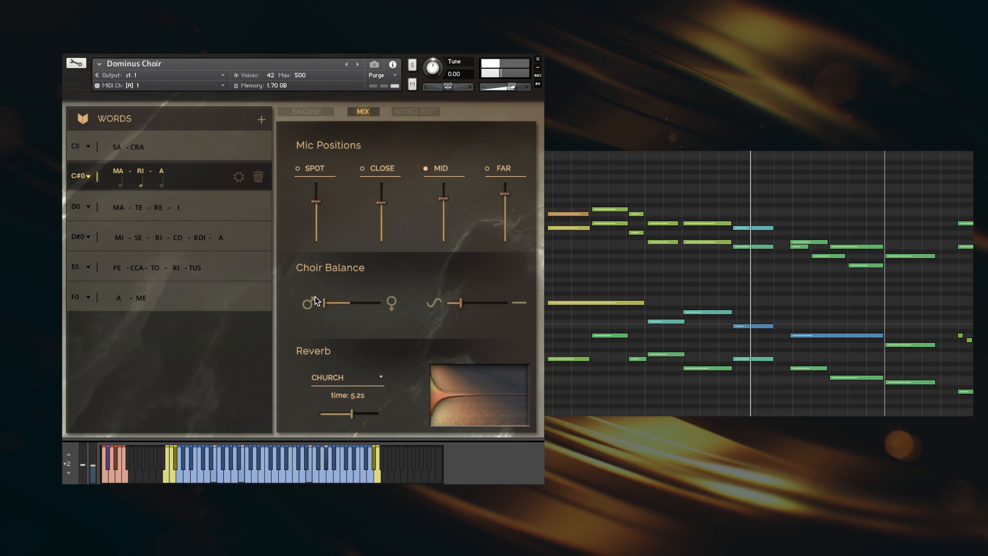
{"action": "left_click_drag", "start_coordinate": [308, 303], "coordinate": [391, 303]}
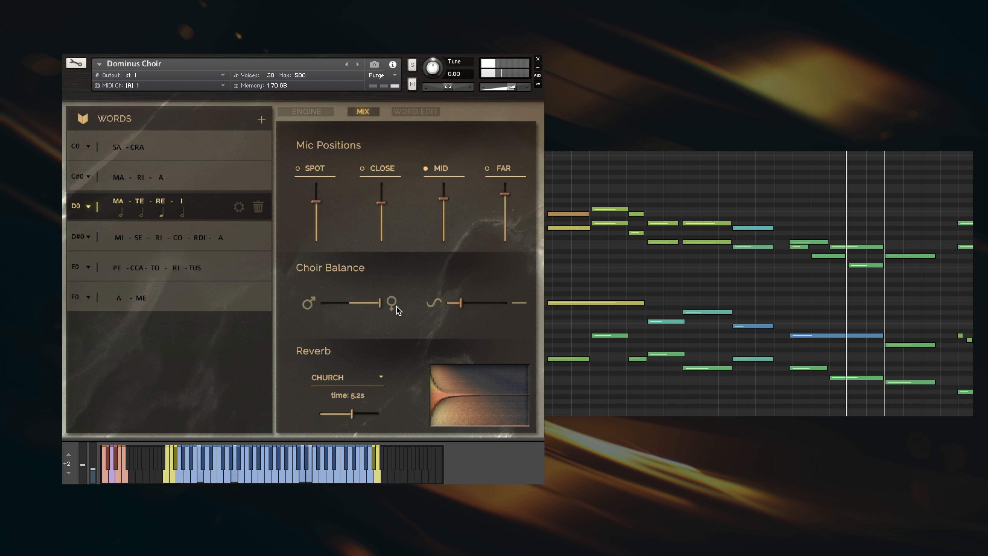
{"action": "left_click_drag", "start_coordinate": [390, 303], "coordinate": [341, 303]}
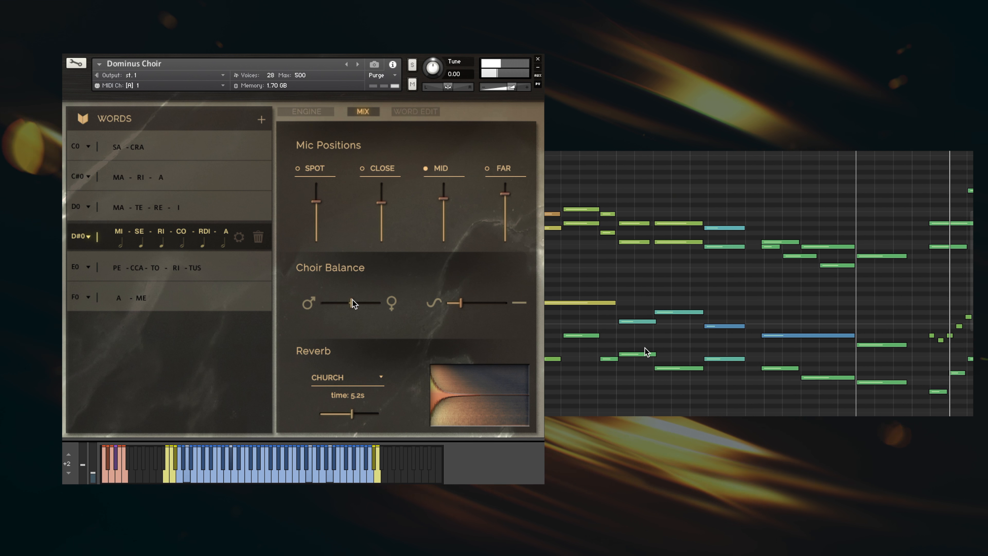
{"action": "left_click_drag", "start_coordinate": [354, 303], "coordinate": [391, 303]}
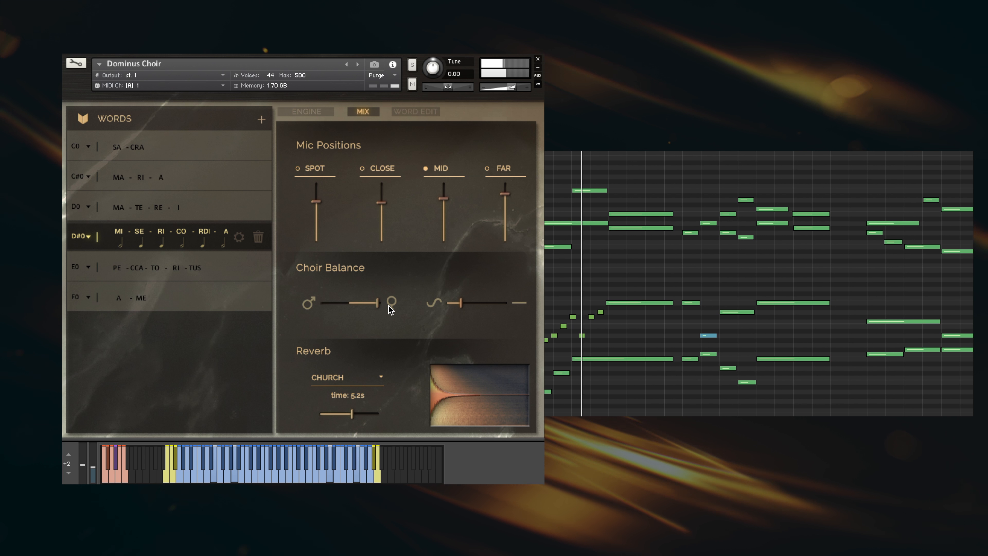
{"action": "left_click_drag", "start_coordinate": [390, 302], "coordinate": [334, 303]}
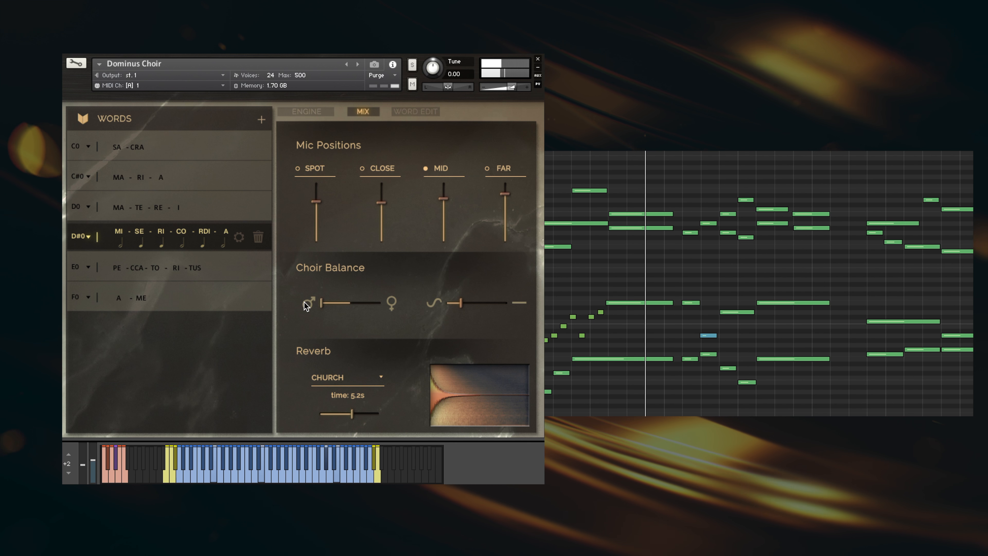
{"action": "left_click_drag", "start_coordinate": [334, 303], "coordinate": [356, 303]}
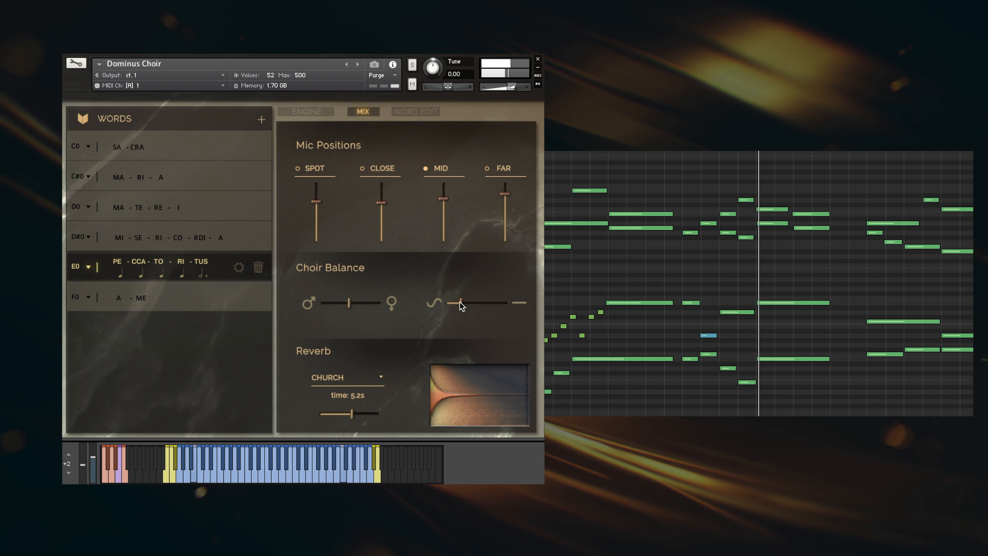
Step: Raise the second choir-balance slider from its lowest setting to near maximum
{"action": "left_click_drag", "start_coordinate": [457, 303], "coordinate": [482, 303]}
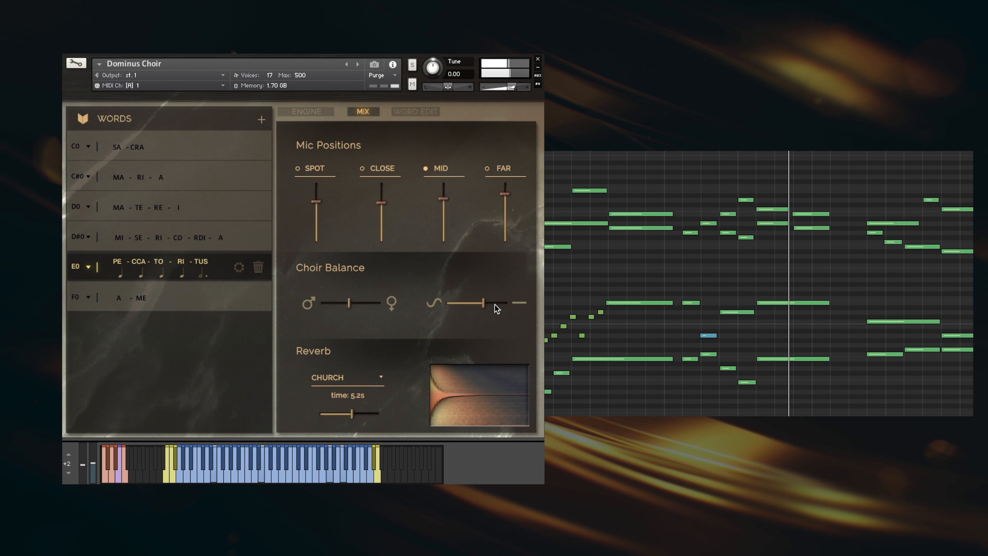
{"action": "left_click_drag", "start_coordinate": [483, 303], "coordinate": [504, 303]}
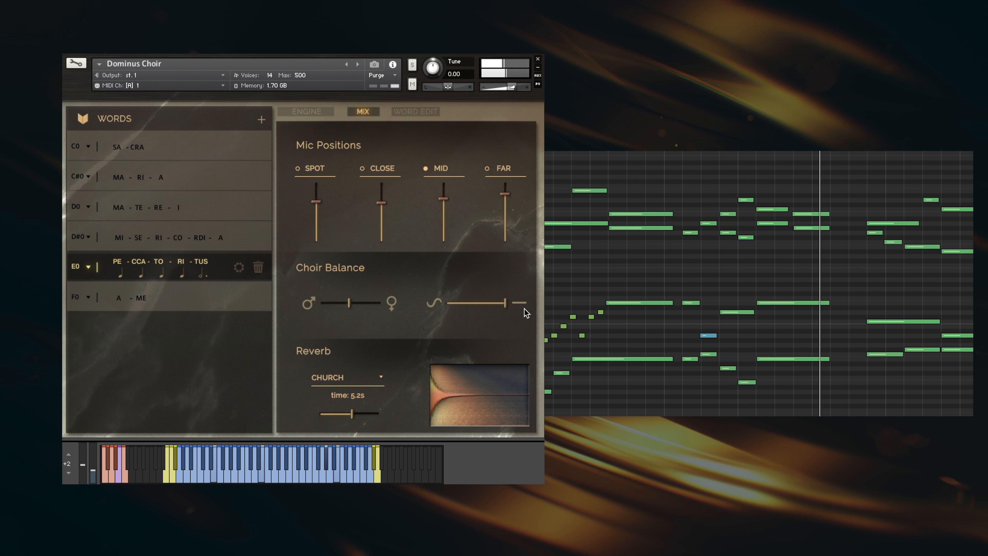